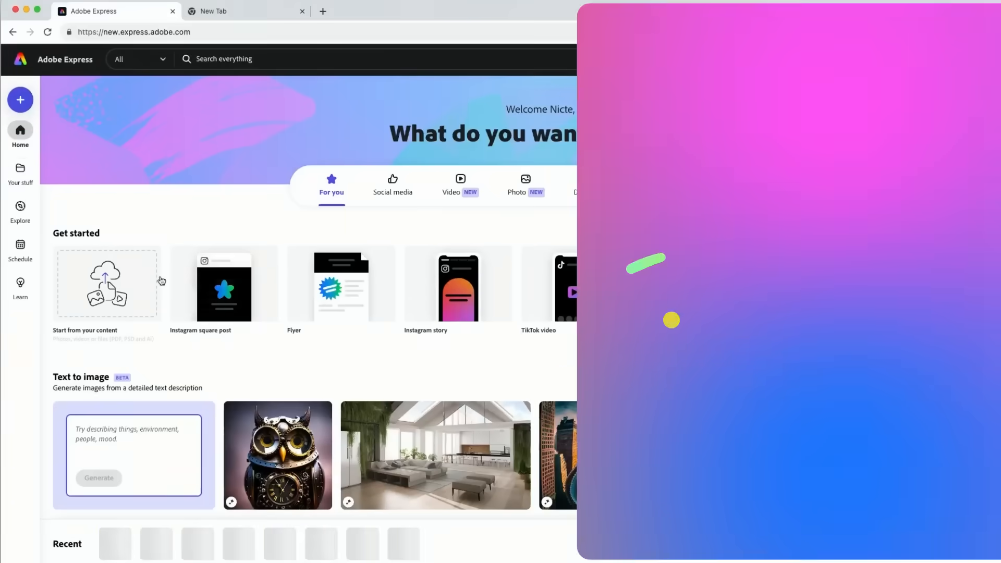
- Start a new brand from Your stuff > Brands and begin naming it 'Zapo'
{"action": "left_click", "coordinate": [19, 172]}
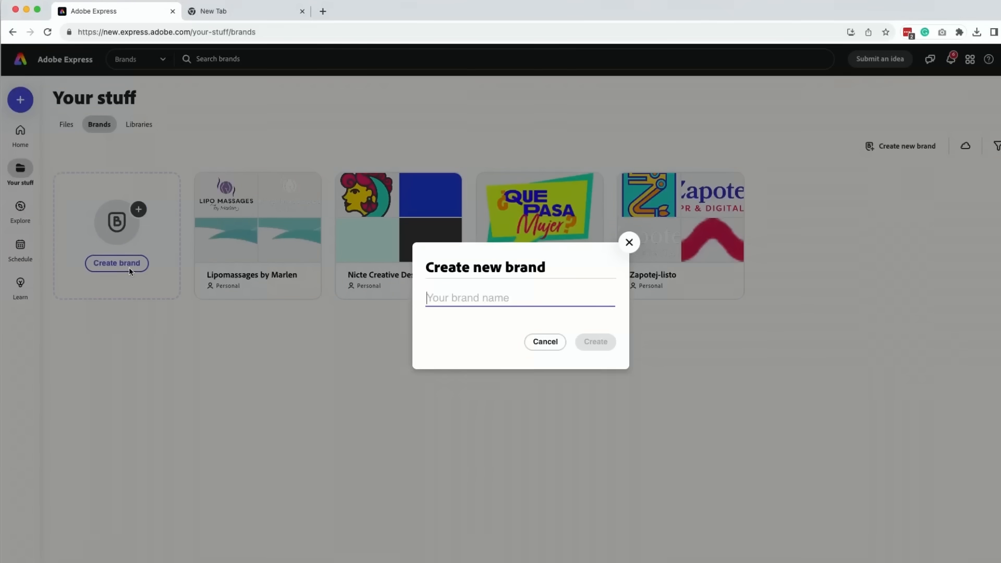
{"action": "type", "text": "Zapo"}
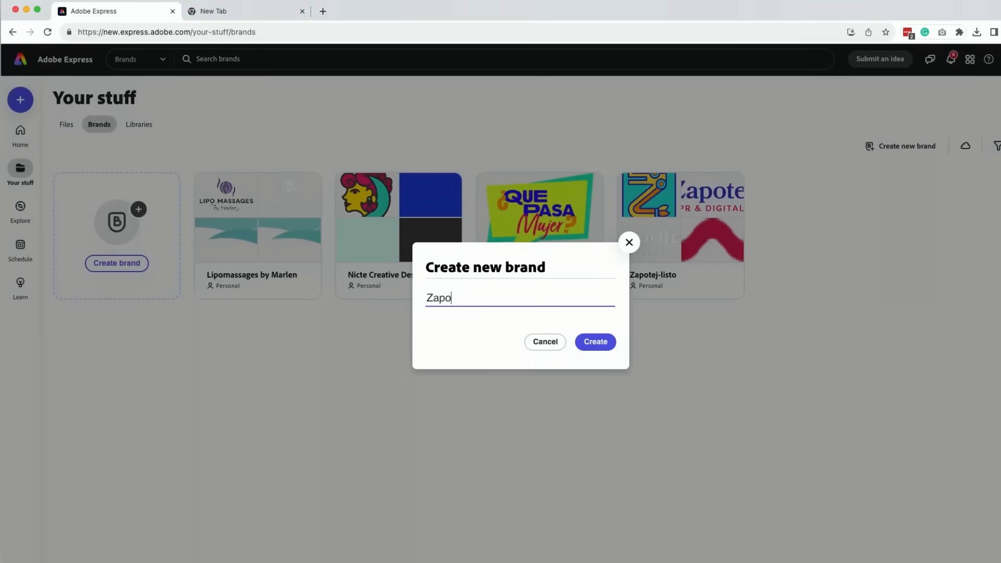
- Create the brand and upload Zapotej-logotype, Zapotej-logotype-white and Zapotej-mark as its logos
{"action": "left_click", "coordinate": [593, 342]}
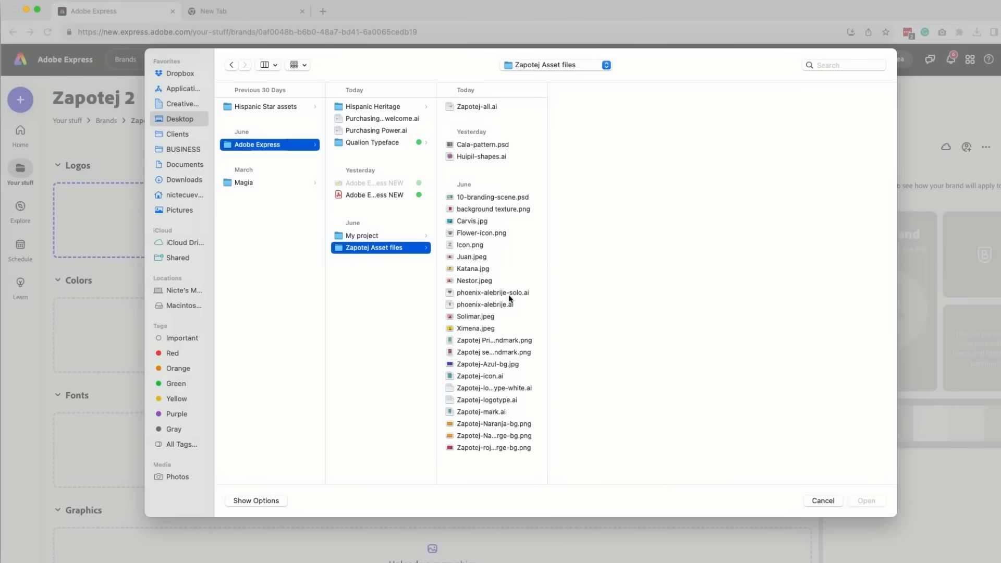
{"action": "left_click", "coordinate": [487, 399]}
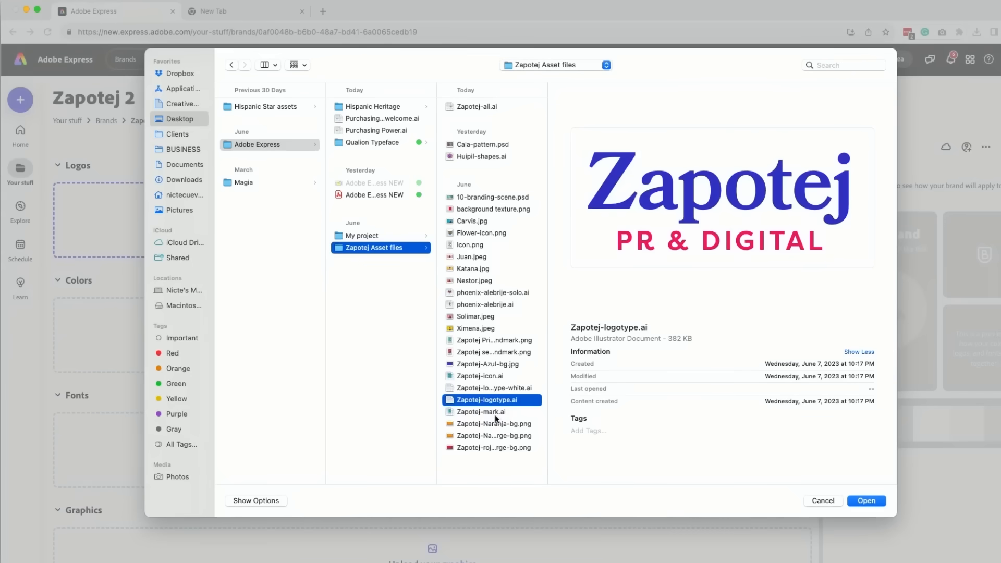
{"action": "left_click", "coordinate": [480, 411]}
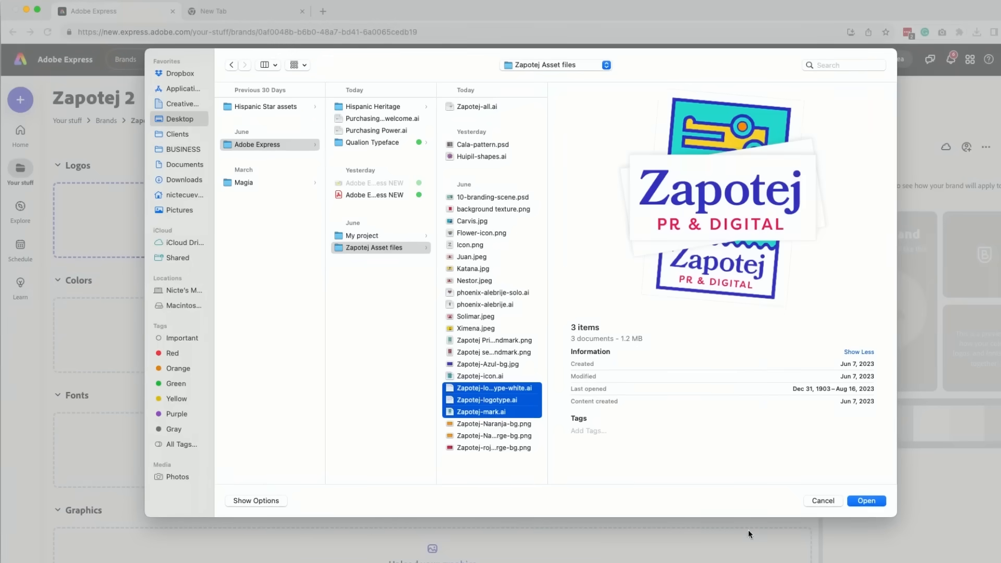
{"action": "left_click", "coordinate": [867, 501]}
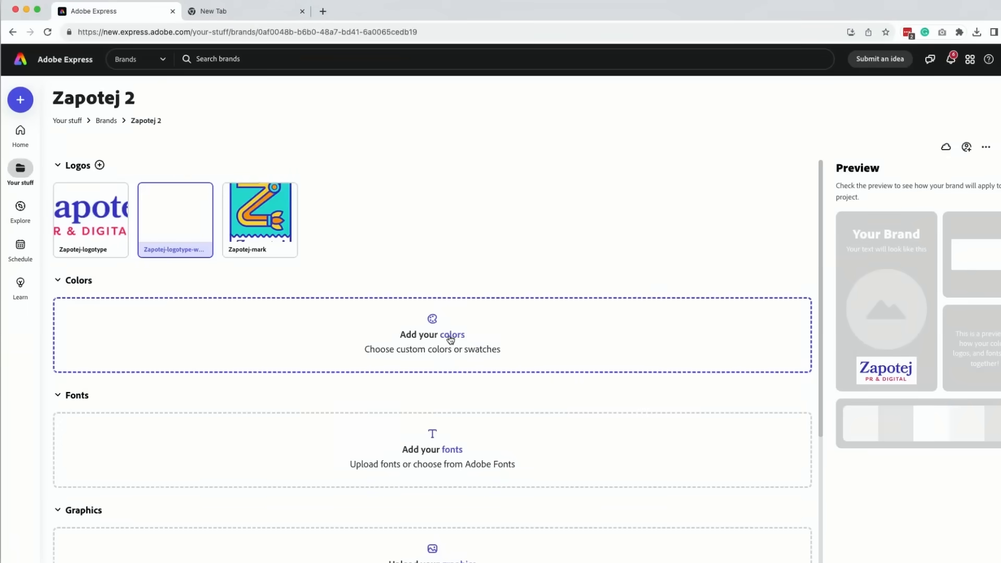
- Add custom brand colours by hex: turquoise #26DDD3, blue #383BCB and pink #F32378
{"action": "left_click", "coordinate": [431, 335]}
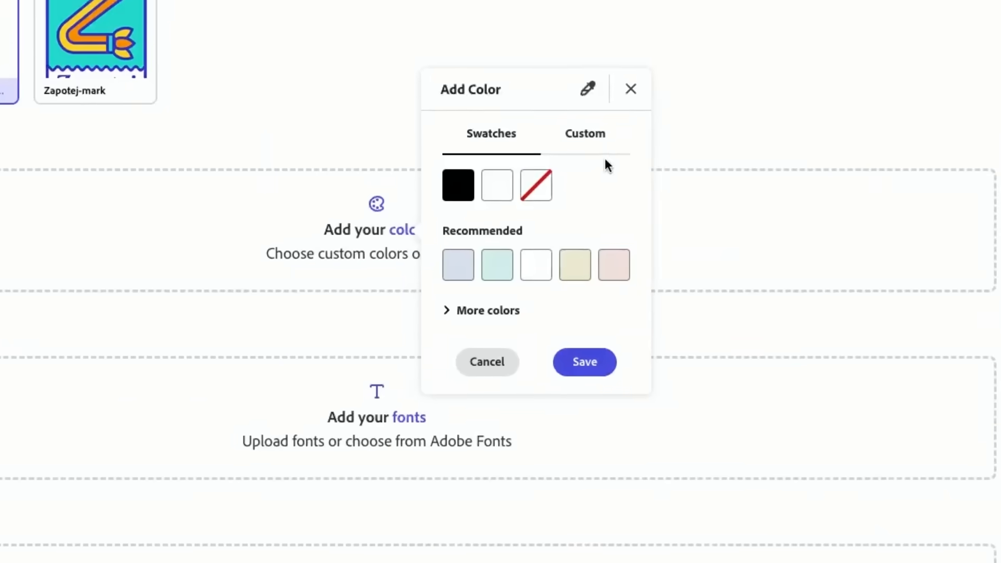
{"action": "left_click", "coordinate": [584, 133]}
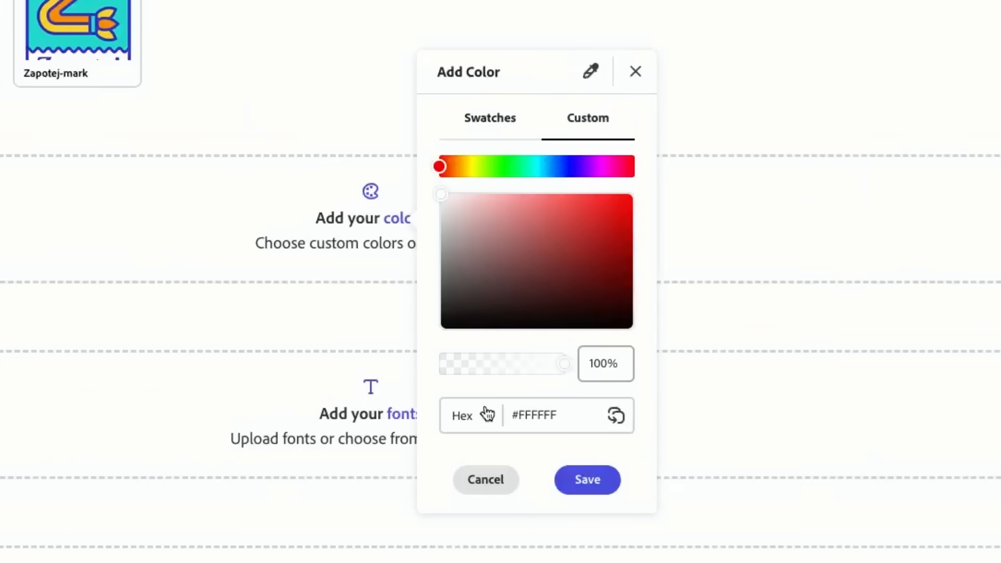
{"action": "left_click", "coordinate": [462, 415]}
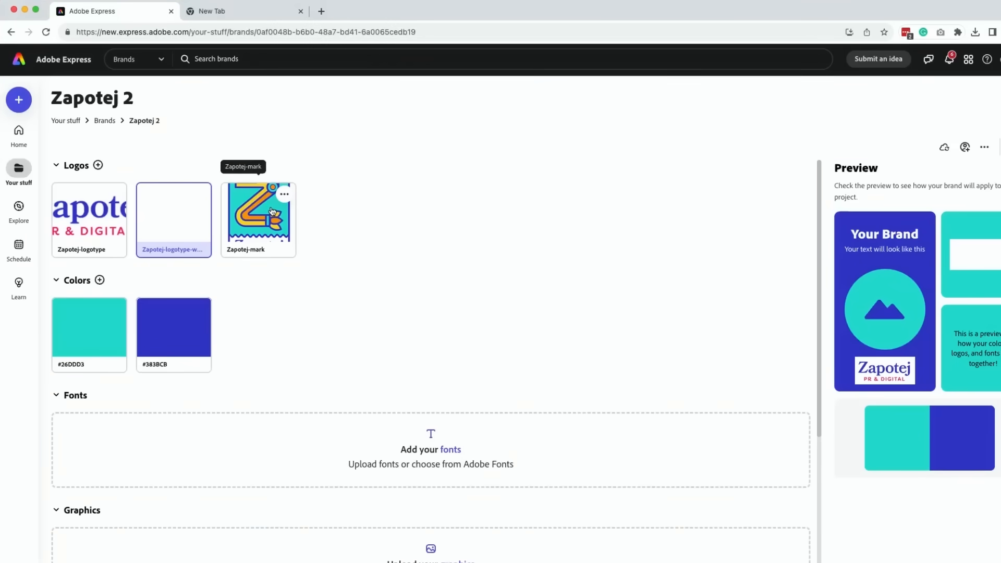
{"action": "left_click", "coordinate": [100, 279]}
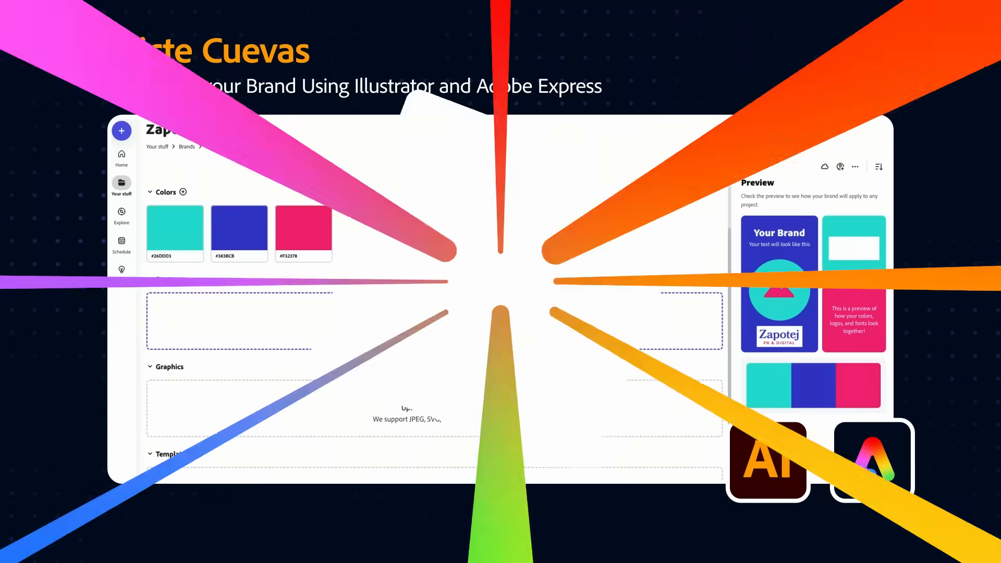
- Add the uploaded Qualion family's Extra Bold style as a Zapotej 2 brand font
{"action": "left_click", "coordinate": [433, 319]}
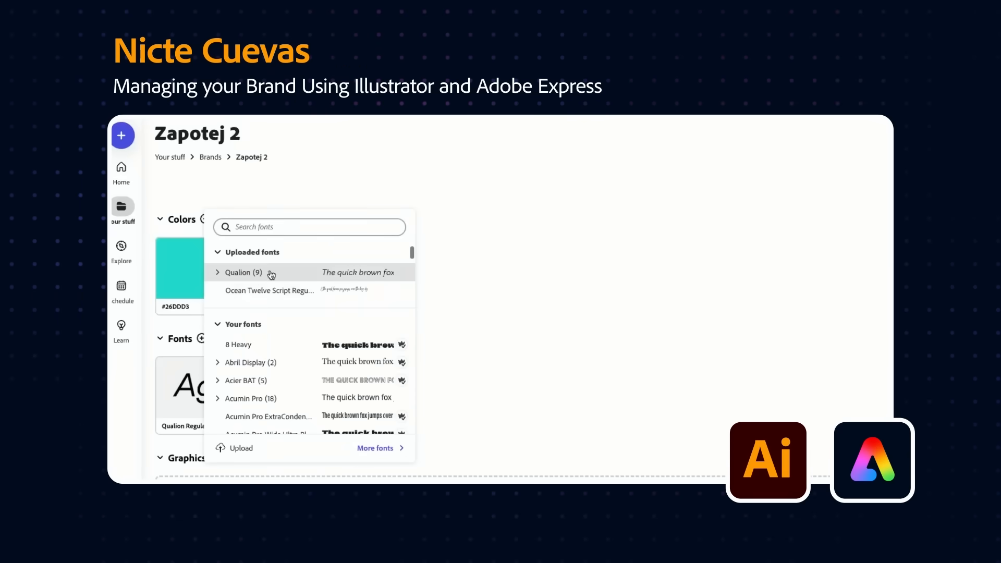
{"action": "left_click", "coordinate": [240, 272]}
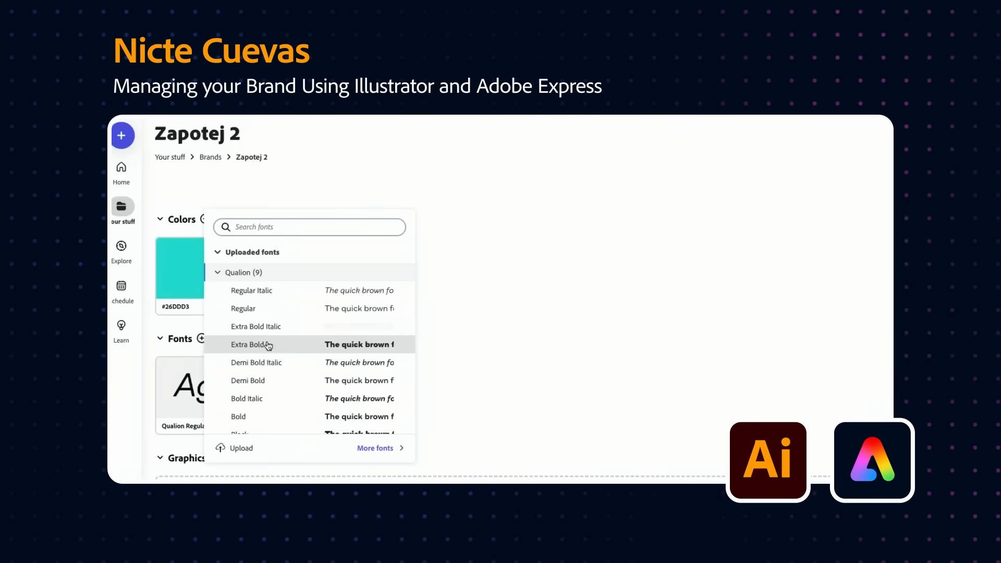
{"action": "left_click", "coordinate": [251, 344]}
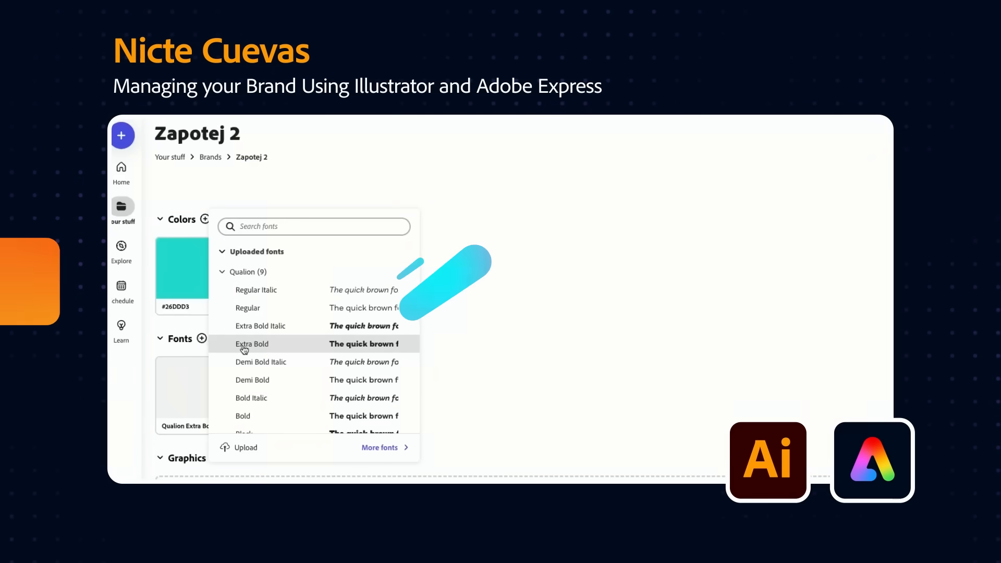
{"action": "left_click", "coordinate": [246, 447]}
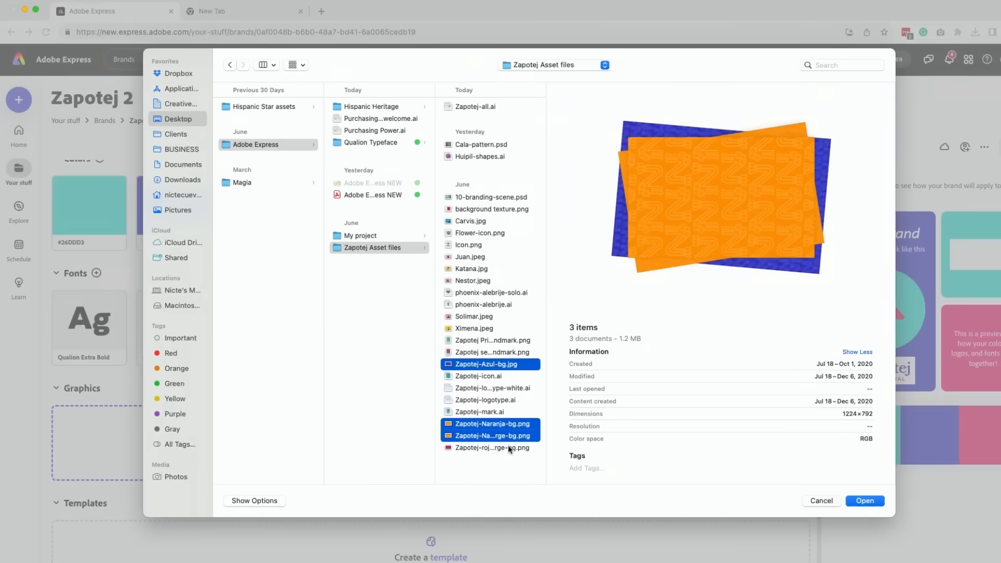
- Upload the Zapotej-Azul and Naranja background images as graphics, keeping the mark as Primary Logo
{"action": "left_click", "coordinate": [820, 500]}
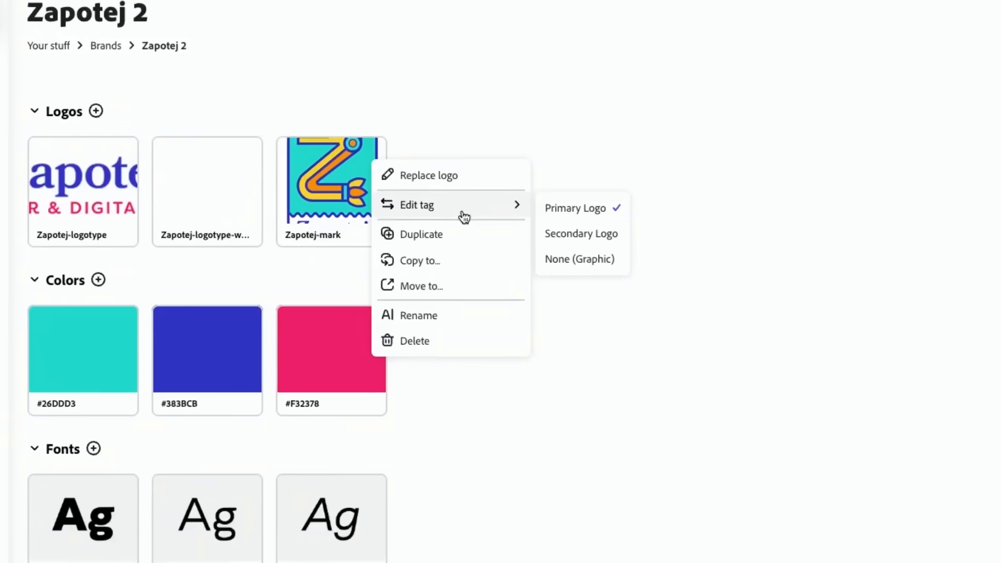
{"action": "scroll", "scroll_direction": "down", "scroll_amount": 3}
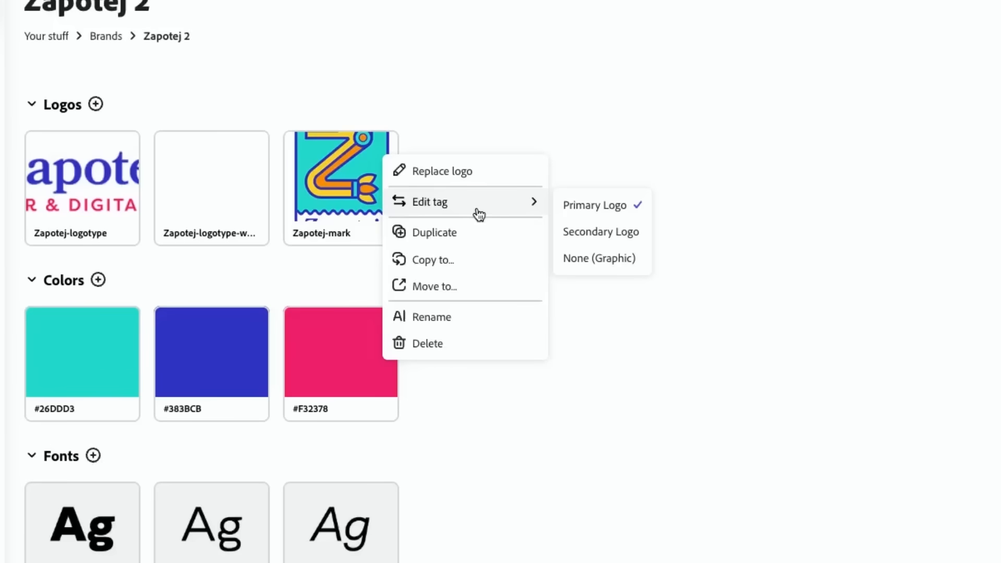
{"action": "mouse_move", "coordinate": [487, 213]}
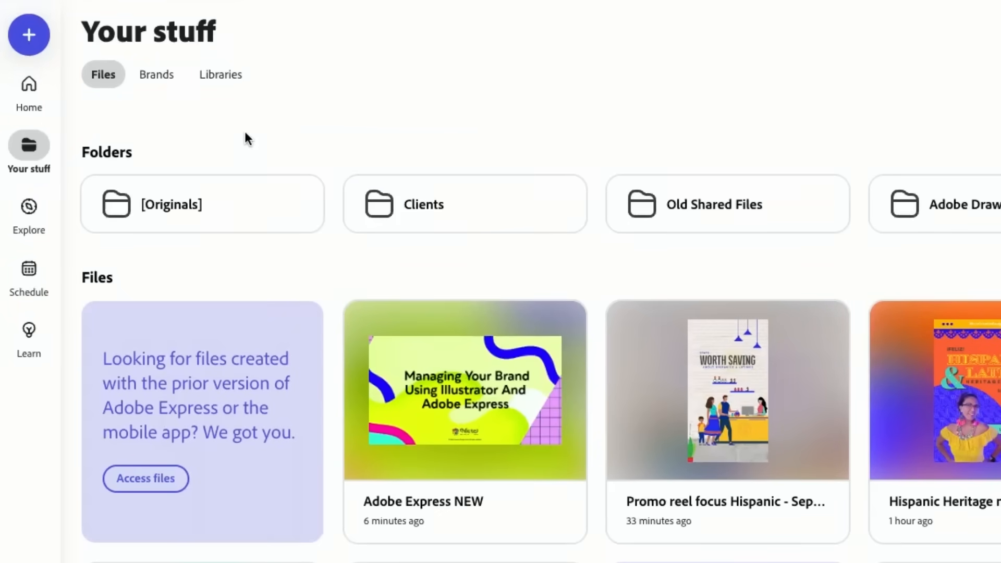
- Convert the NCD Brand Assets library into a brand via Use as brand and dismiss the notice
{"action": "left_click", "coordinate": [220, 74]}
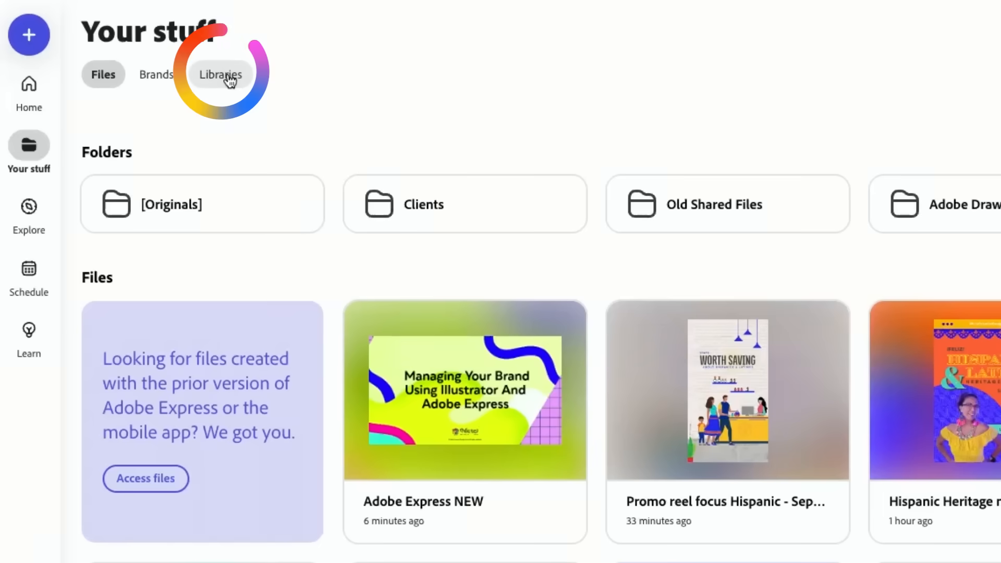
{"action": "left_click", "coordinate": [220, 74]}
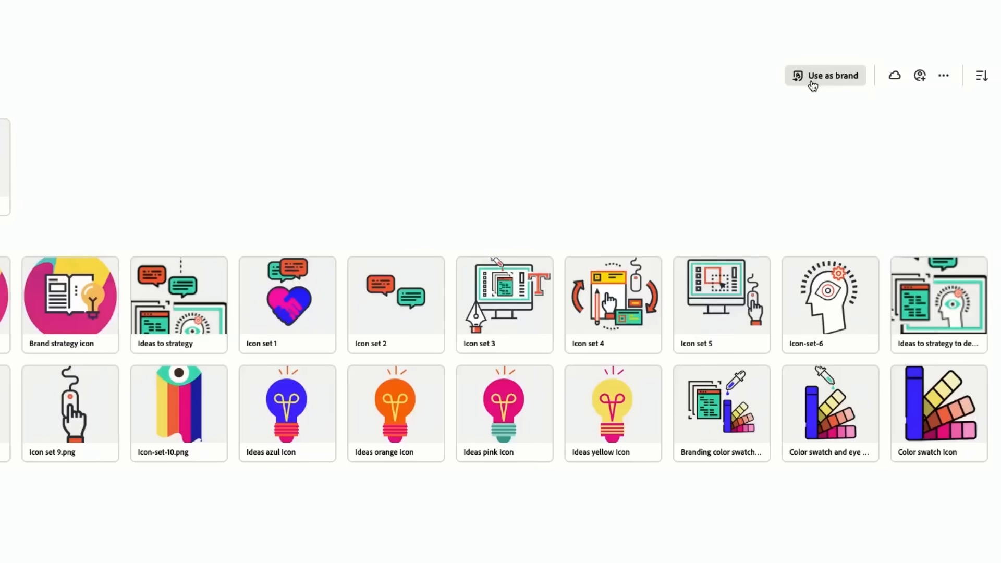
{"action": "left_click", "coordinate": [824, 75]}
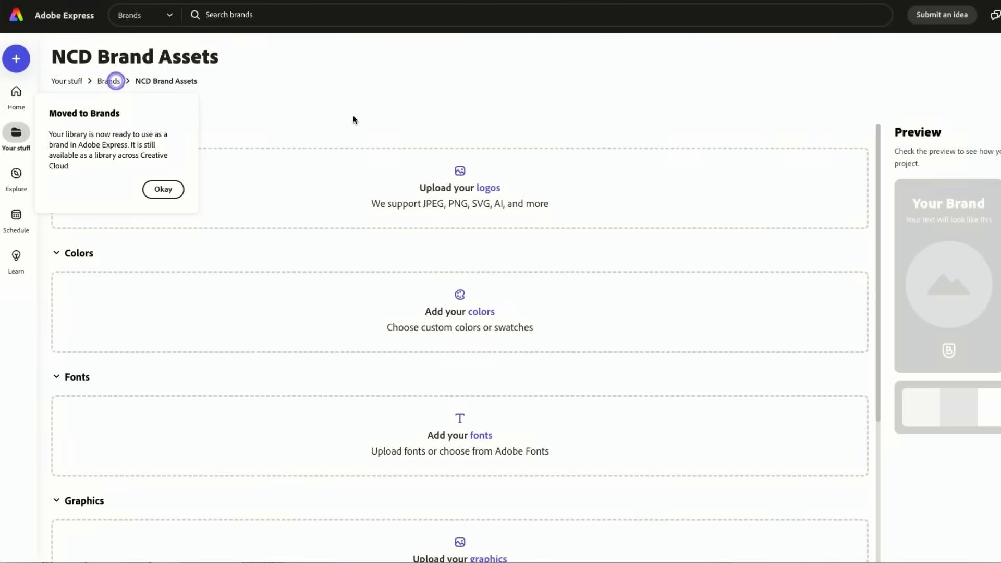
{"action": "mouse_move", "coordinate": [290, 118]}
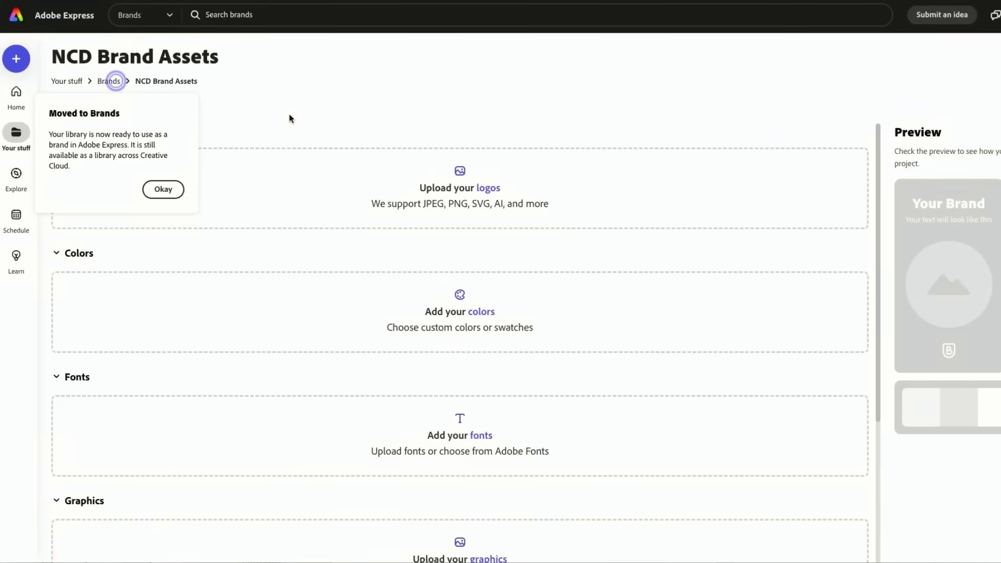
{"action": "left_click", "coordinate": [163, 189]}
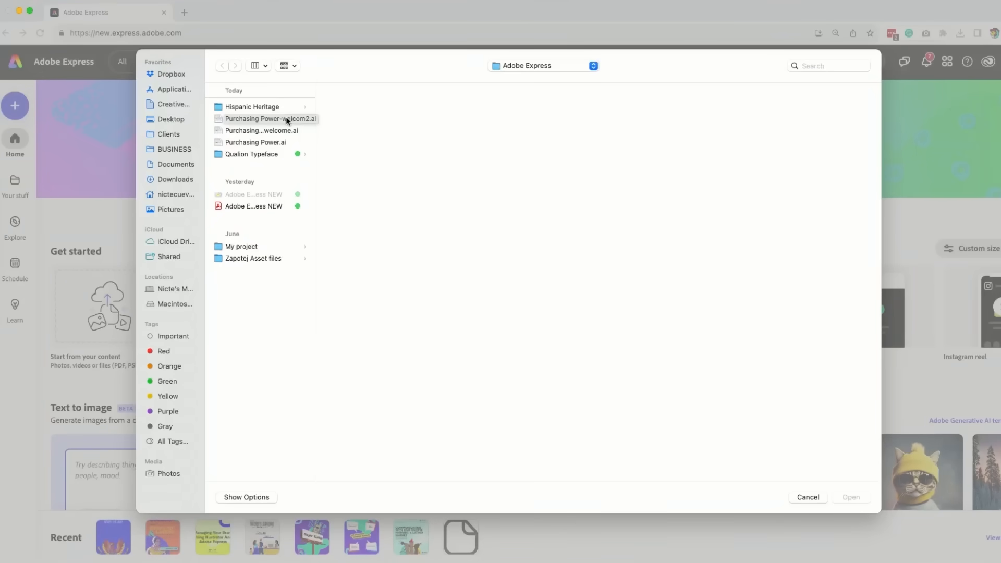
- Import Purchasing Power-welcom2.ai from the file picker as an editable design
{"action": "left_click", "coordinate": [271, 118]}
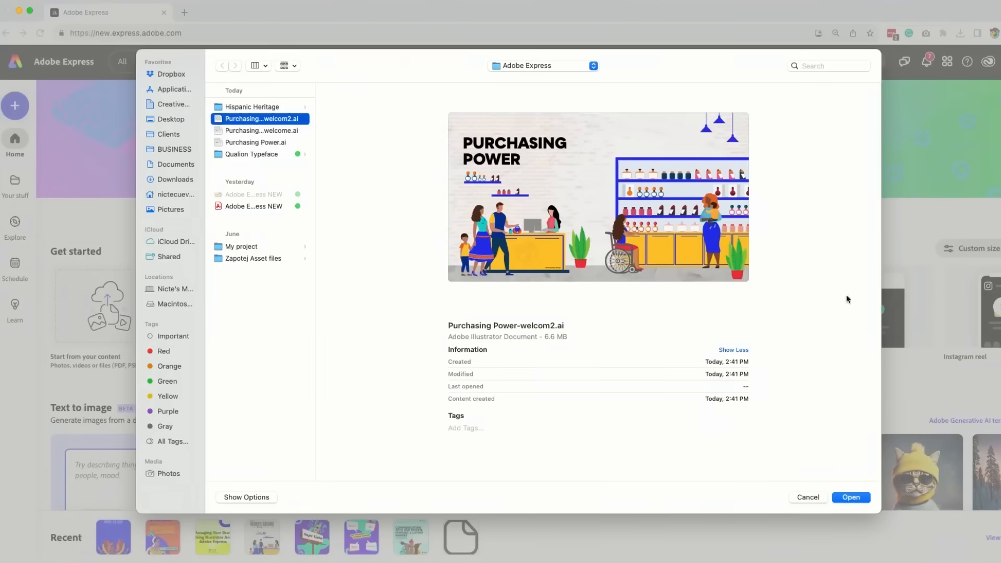
{"action": "left_click", "coordinate": [850, 497]}
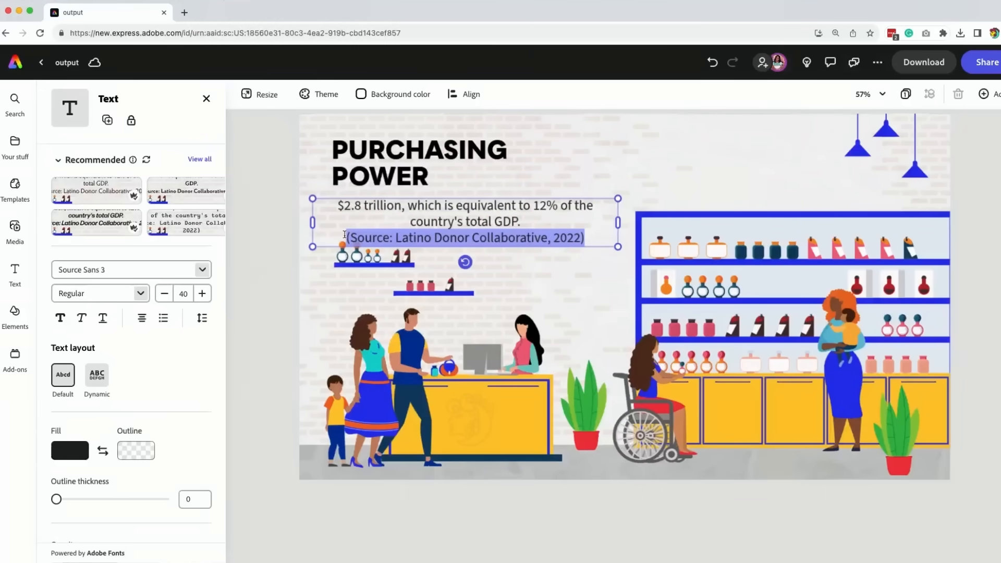
- Shrink the '(Source: Latino Donor Collaborative, 2022)' citation to size 27 and finish editing
{"action": "left_click", "coordinate": [163, 293]}
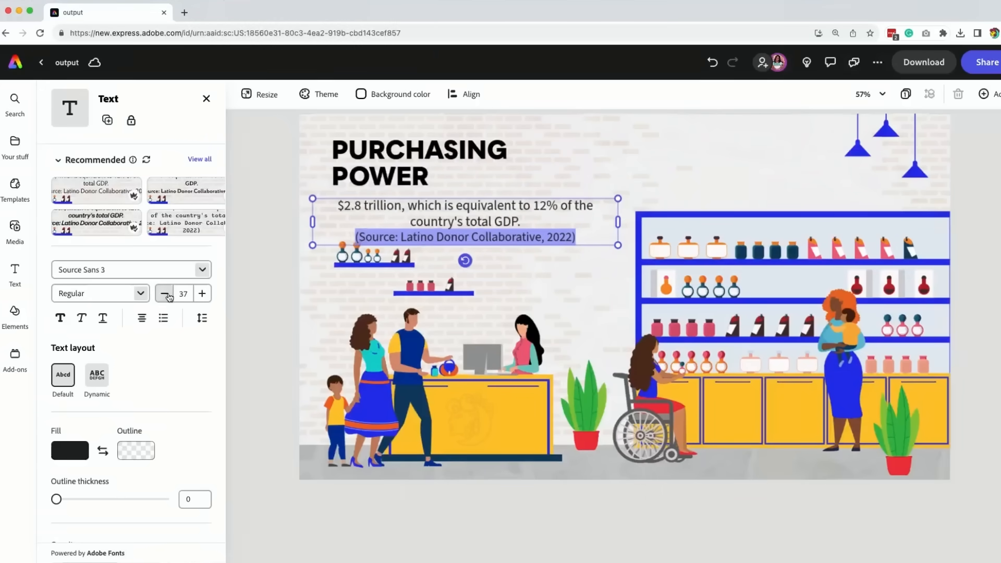
{"action": "left_click", "coordinate": [165, 293]}
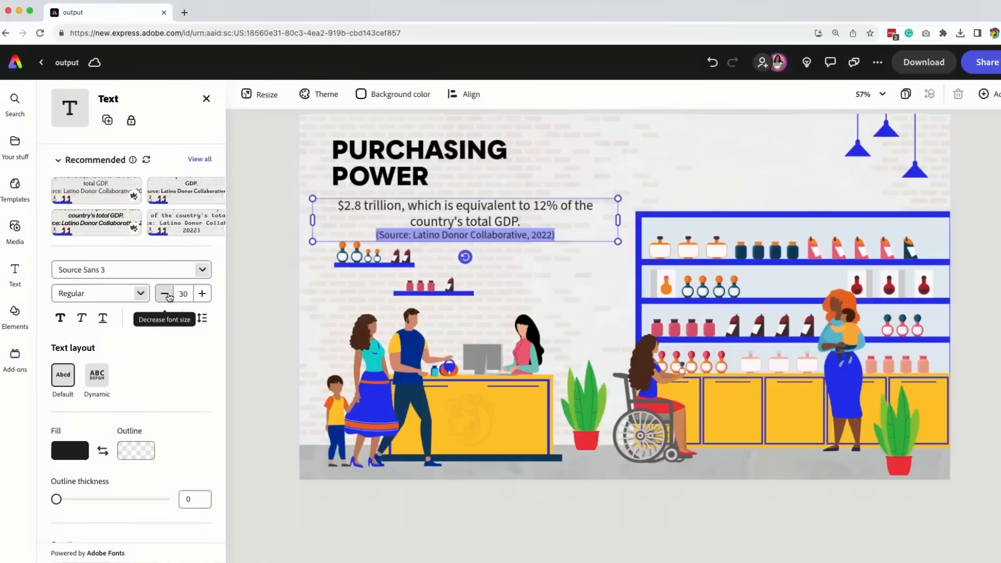
{"action": "left_click", "coordinate": [165, 293]}
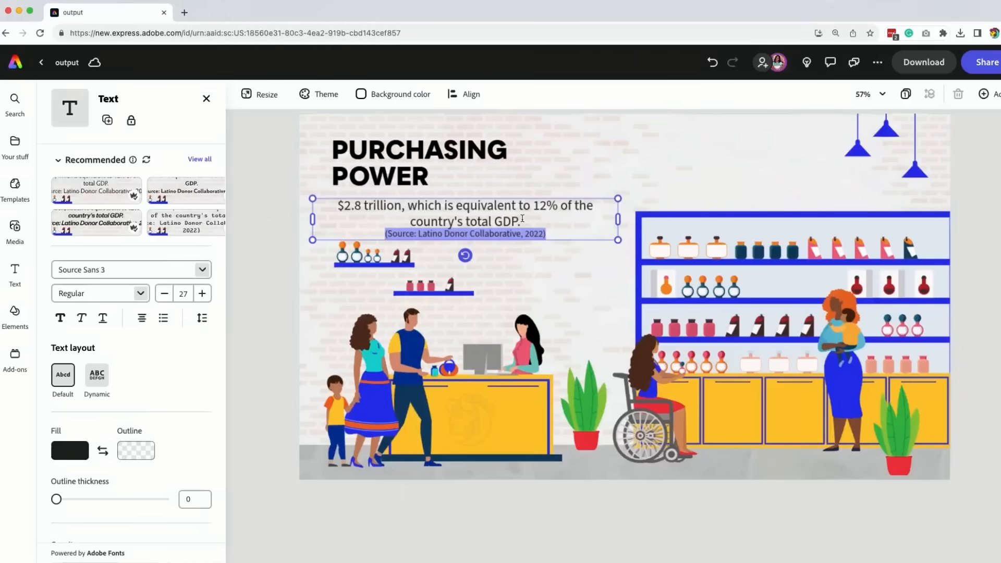
{"action": "left_click", "coordinate": [201, 293]}
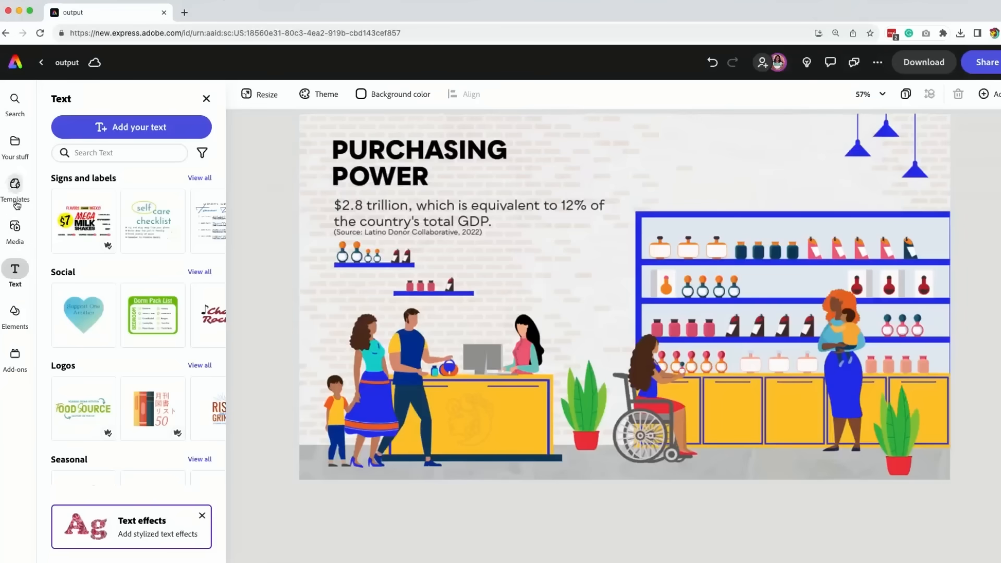
- Open Campaña Zapotej under Brands & Libraries and place its logo at the infographic's bottom-right
{"action": "left_click", "coordinate": [15, 147]}
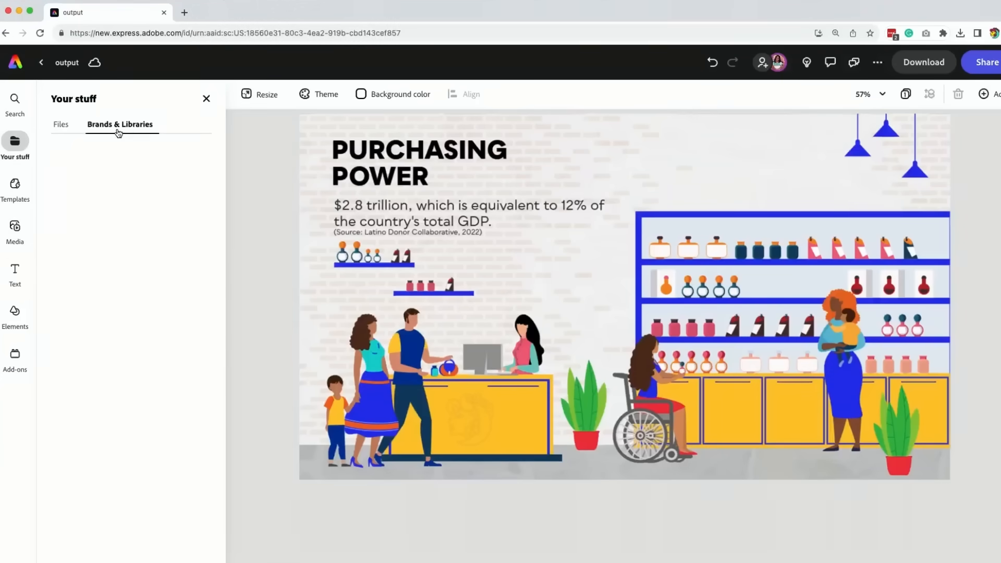
{"action": "left_click", "coordinate": [120, 124]}
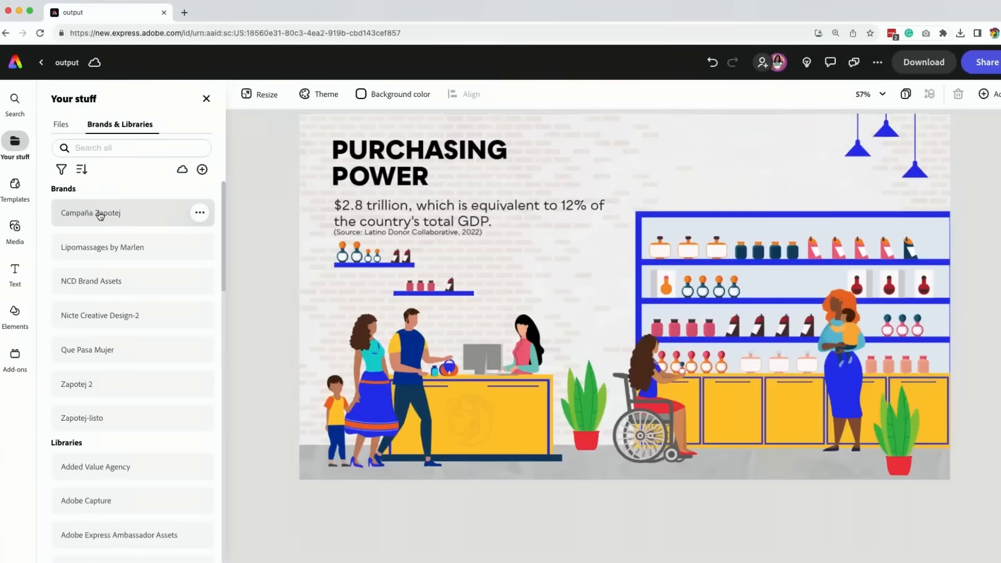
{"action": "left_click", "coordinate": [91, 213]}
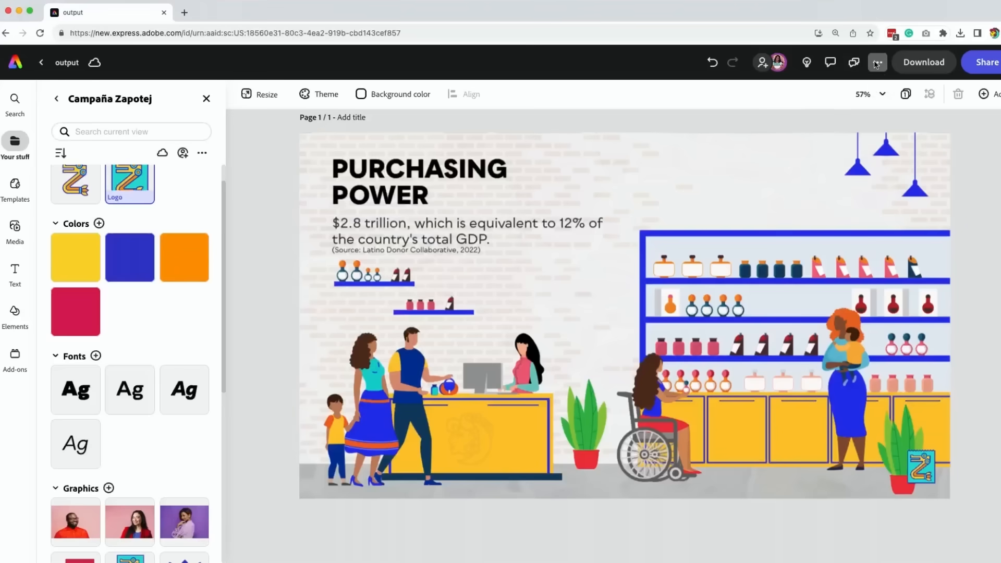
{"action": "left_click", "coordinate": [875, 62]}
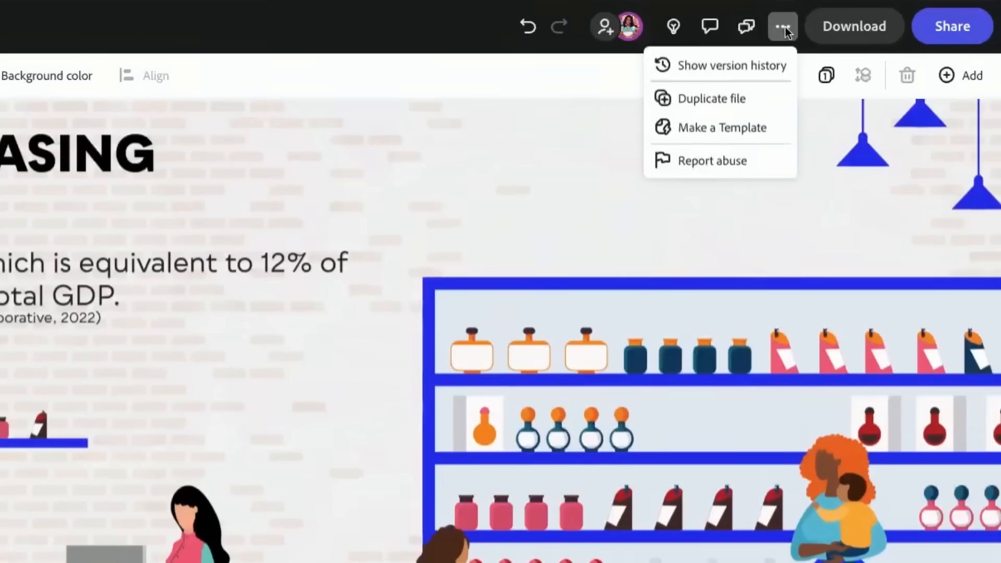
- Make a 'Purchasing Power stats' template in Campaña Zapotej with note 'Use this for our campaigns to bring awareness to our community'
{"action": "left_click", "coordinate": [721, 127]}
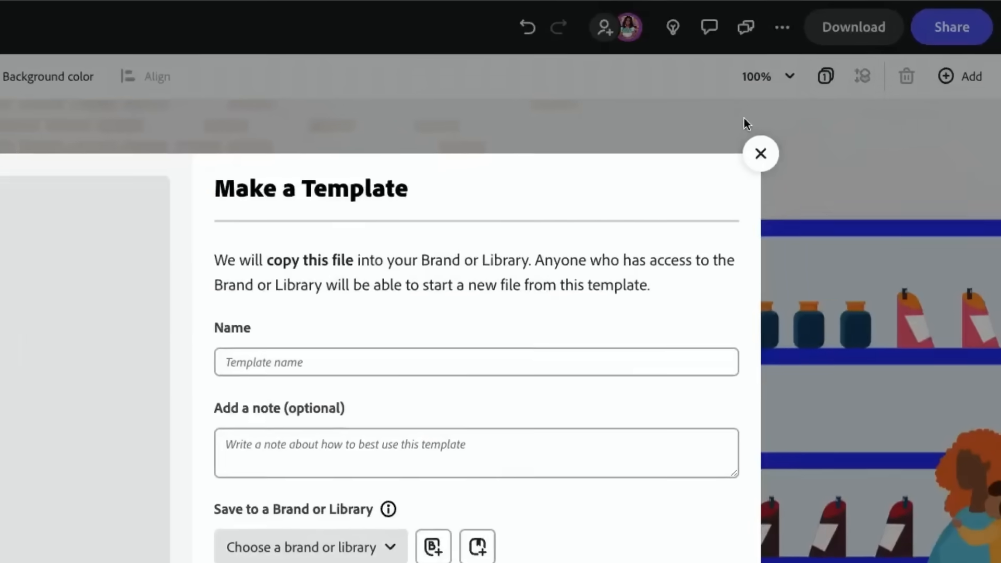
{"action": "type", "text": "Purchasing Power stats"}
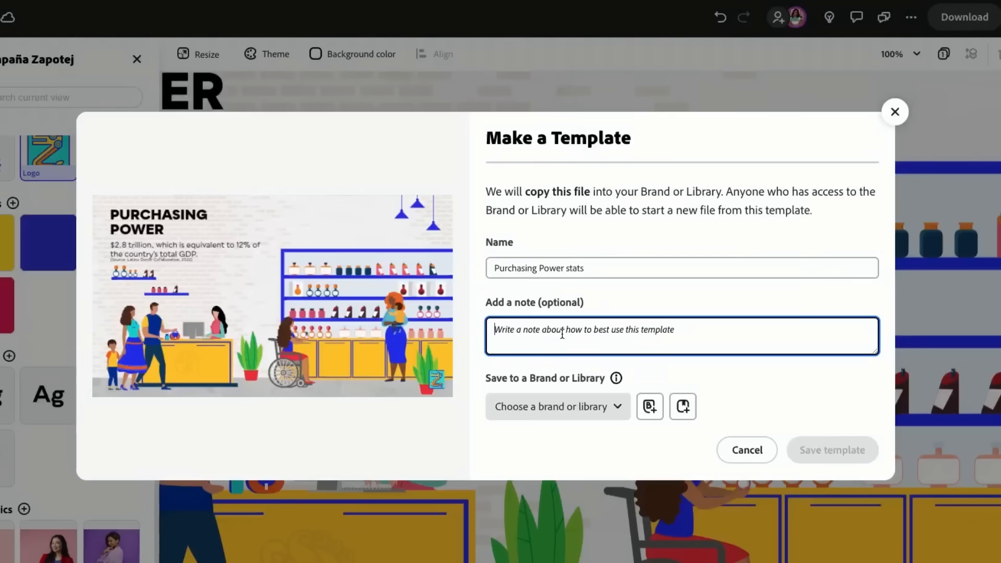
{"action": "type", "text": "Use"}
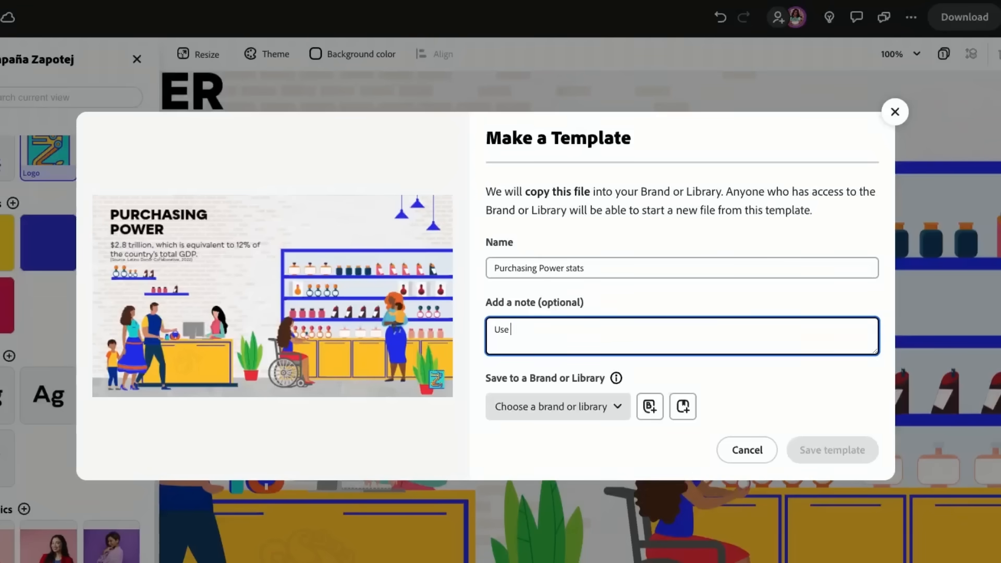
{"action": "type", "text": "this for our"}
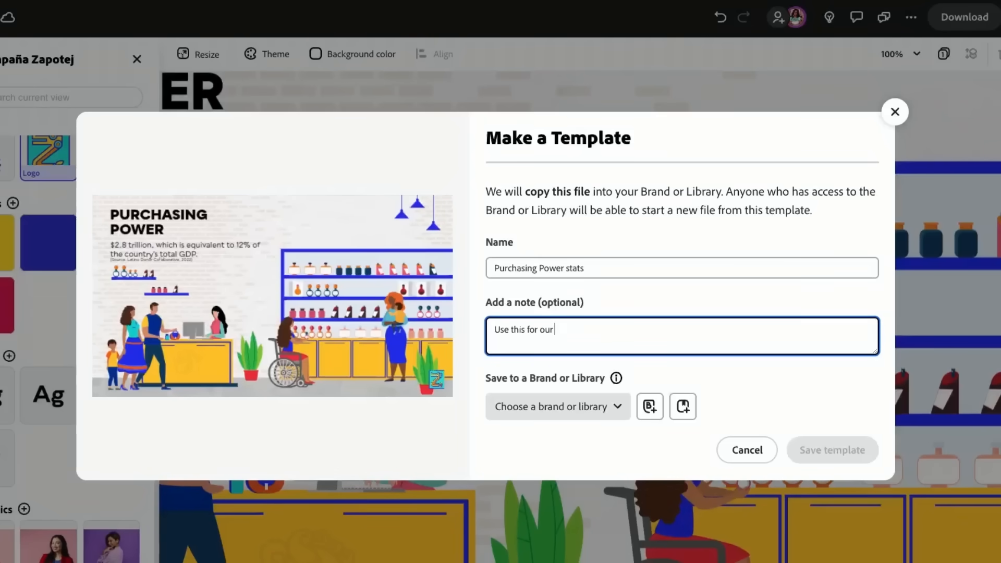
{"action": "type", "text": "campaigns to bring awareness to our community"}
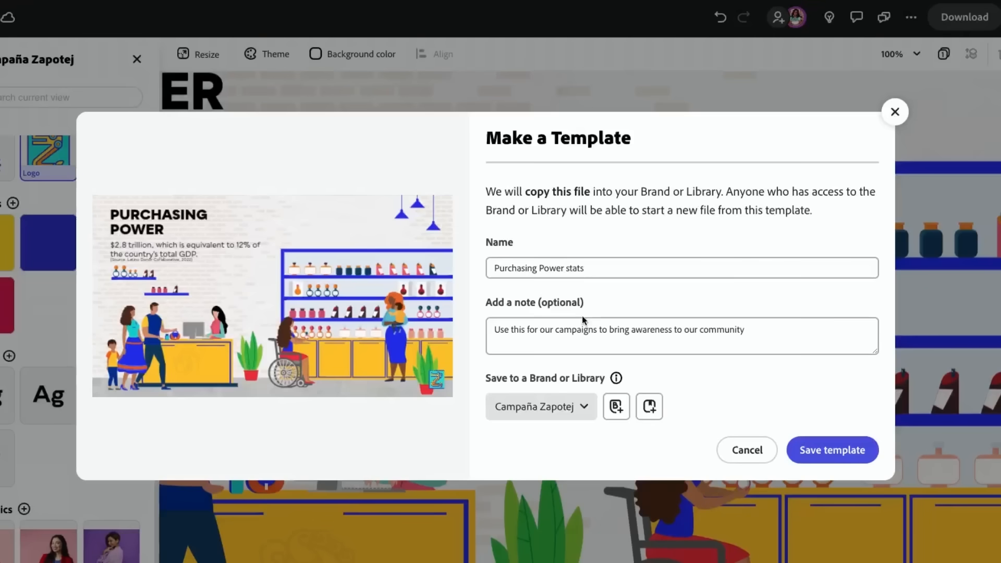
{"action": "mouse_move", "coordinate": [595, 360]}
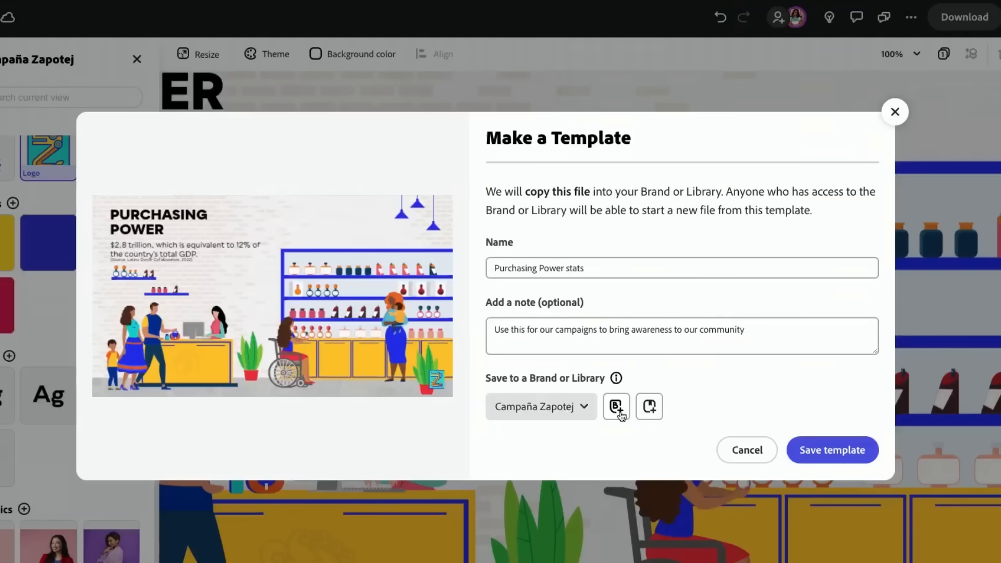
{"action": "mouse_move", "coordinate": [615, 407]}
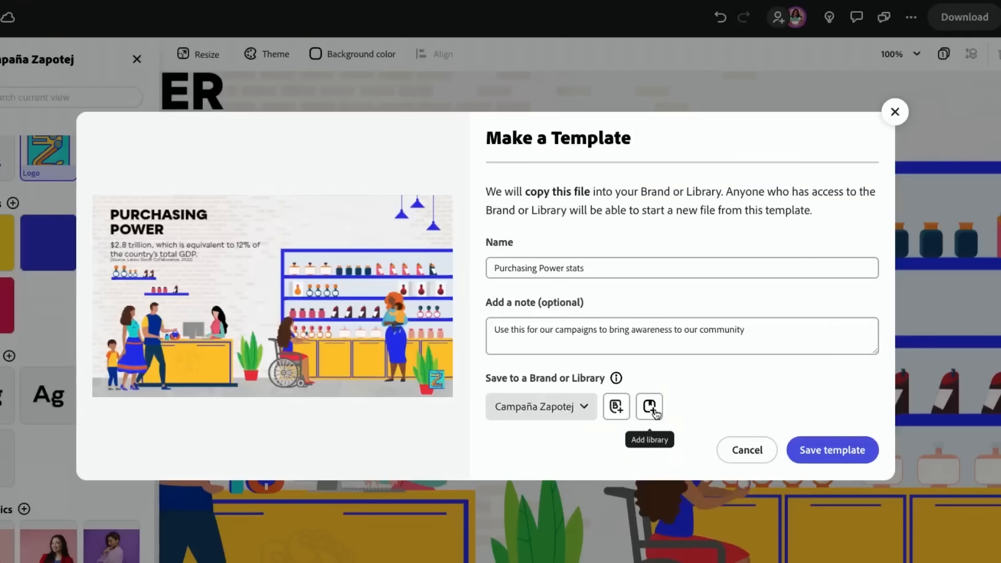
{"action": "mouse_move", "coordinate": [794, 465]}
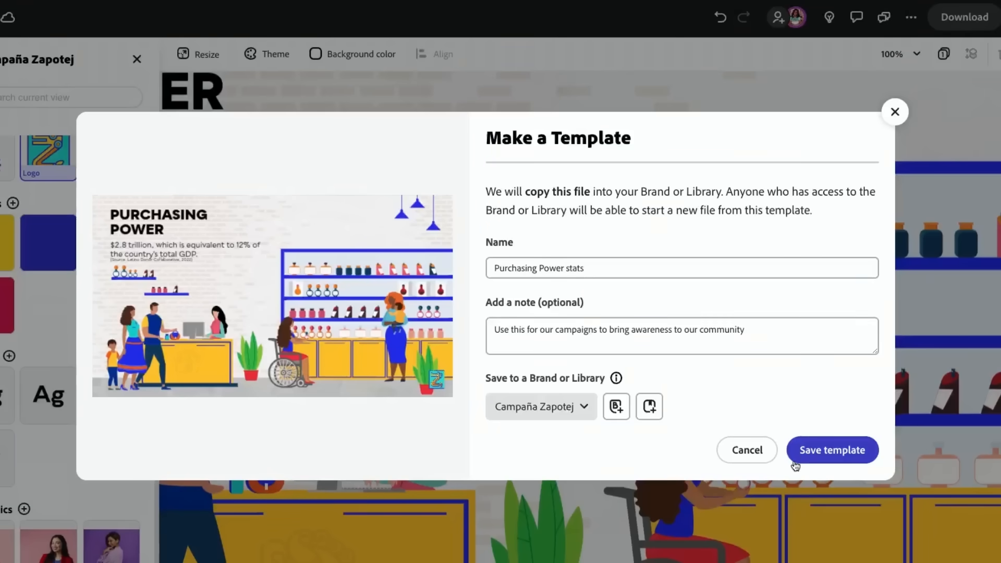
{"action": "mouse_move", "coordinate": [804, 458]}
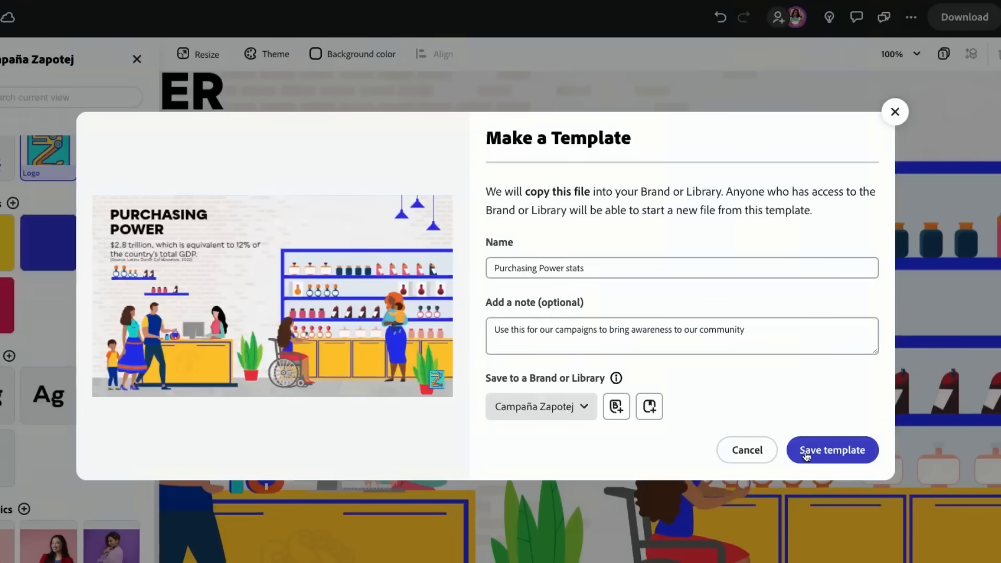
{"action": "left_click", "coordinate": [832, 450]}
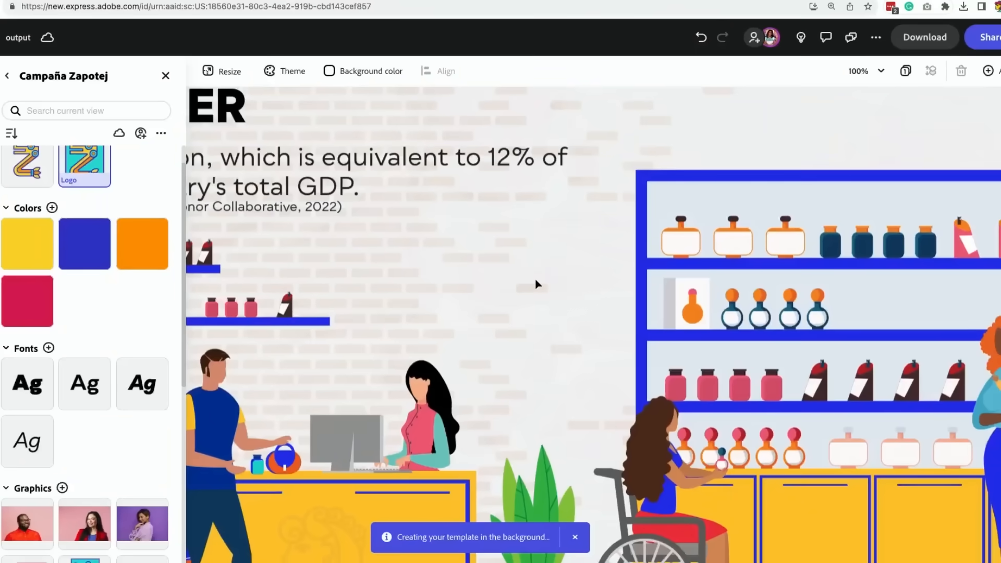